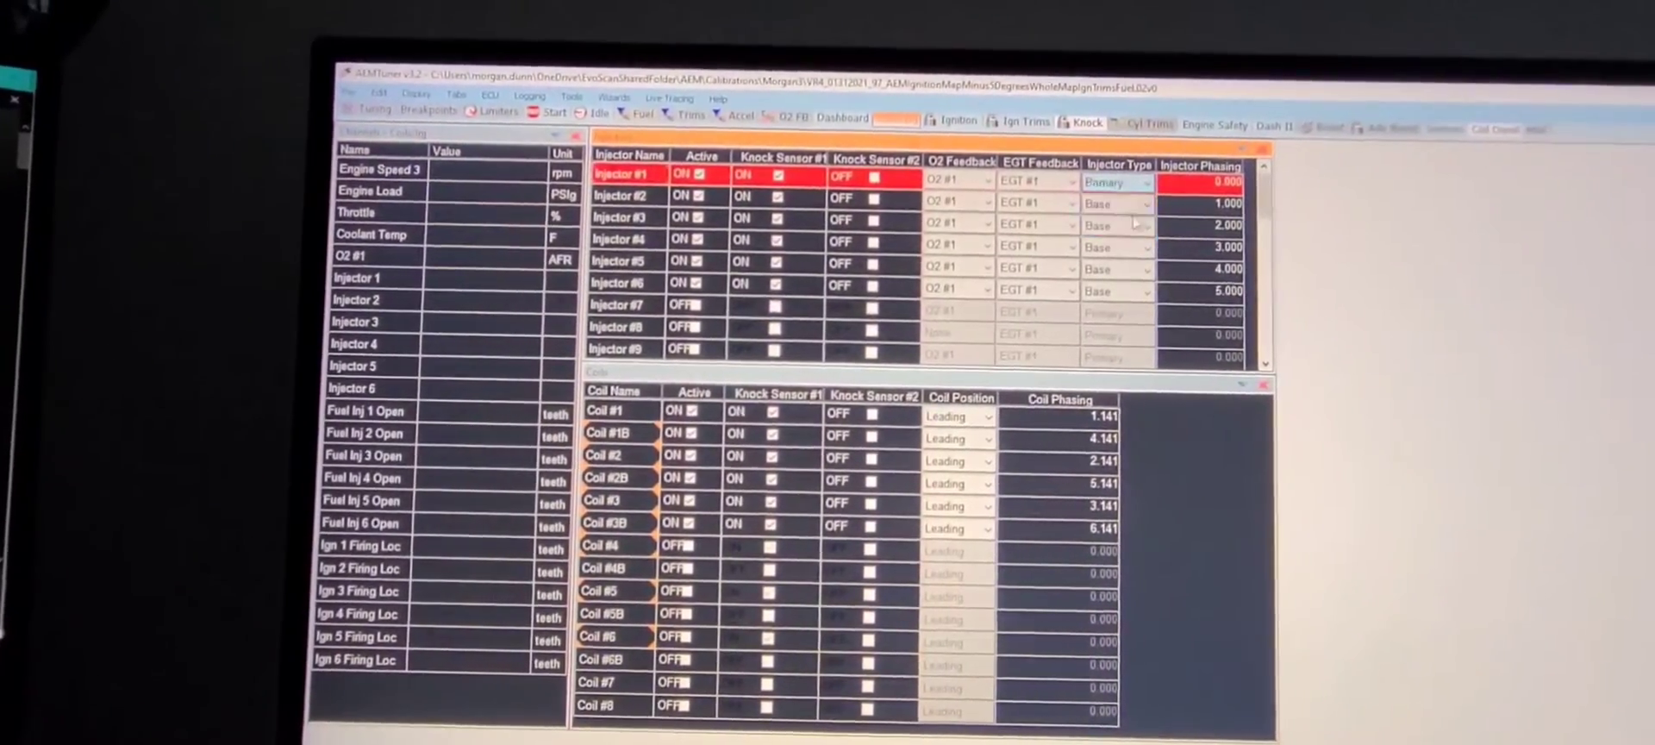
- Switch Injectors #2 and #3 from Base to the Primary injector type
{"action": "left_click", "coordinate": [626, 199]}
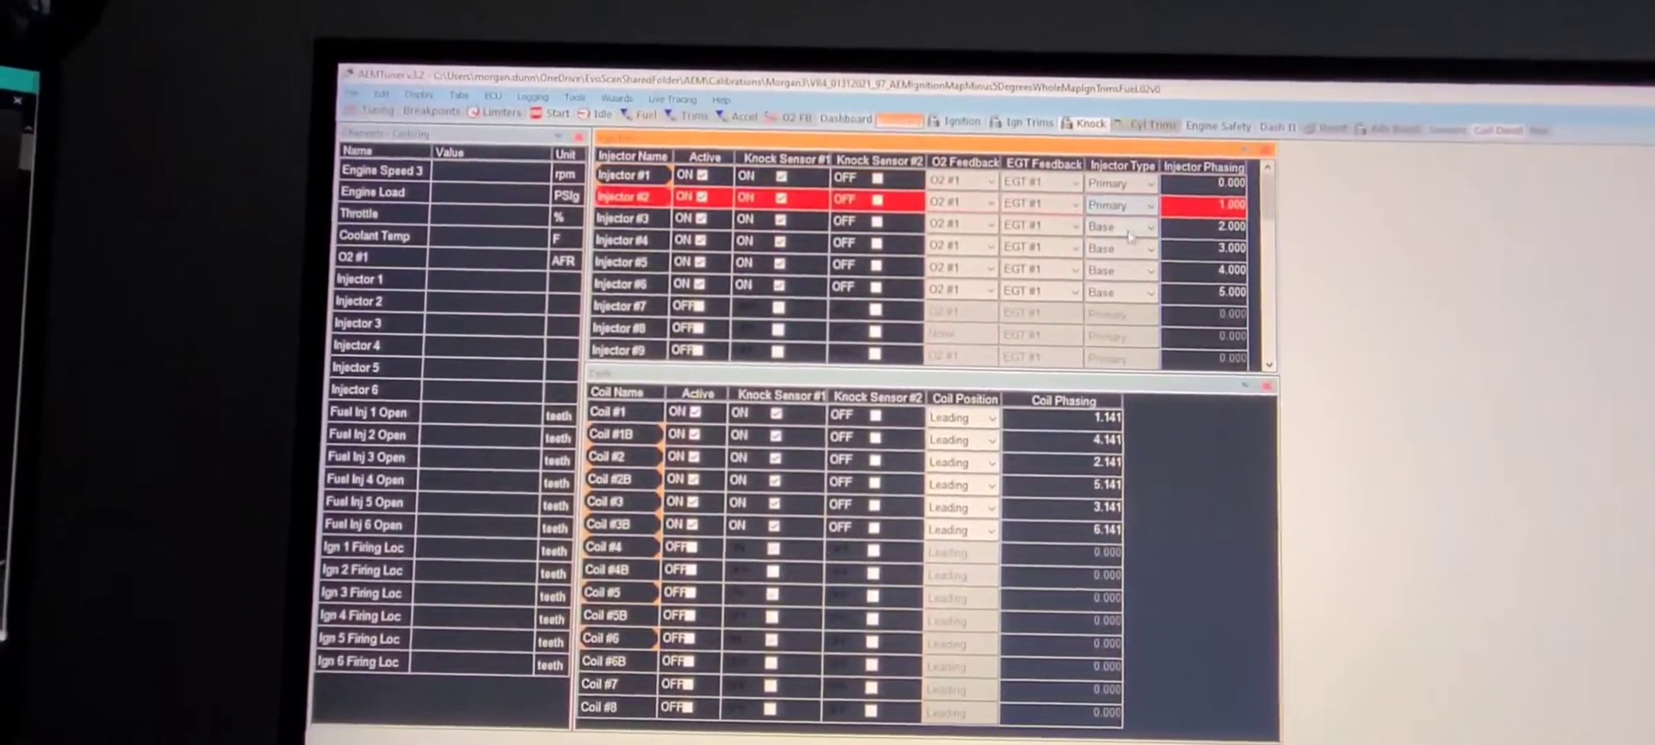
{"action": "left_click", "coordinate": [1148, 249]}
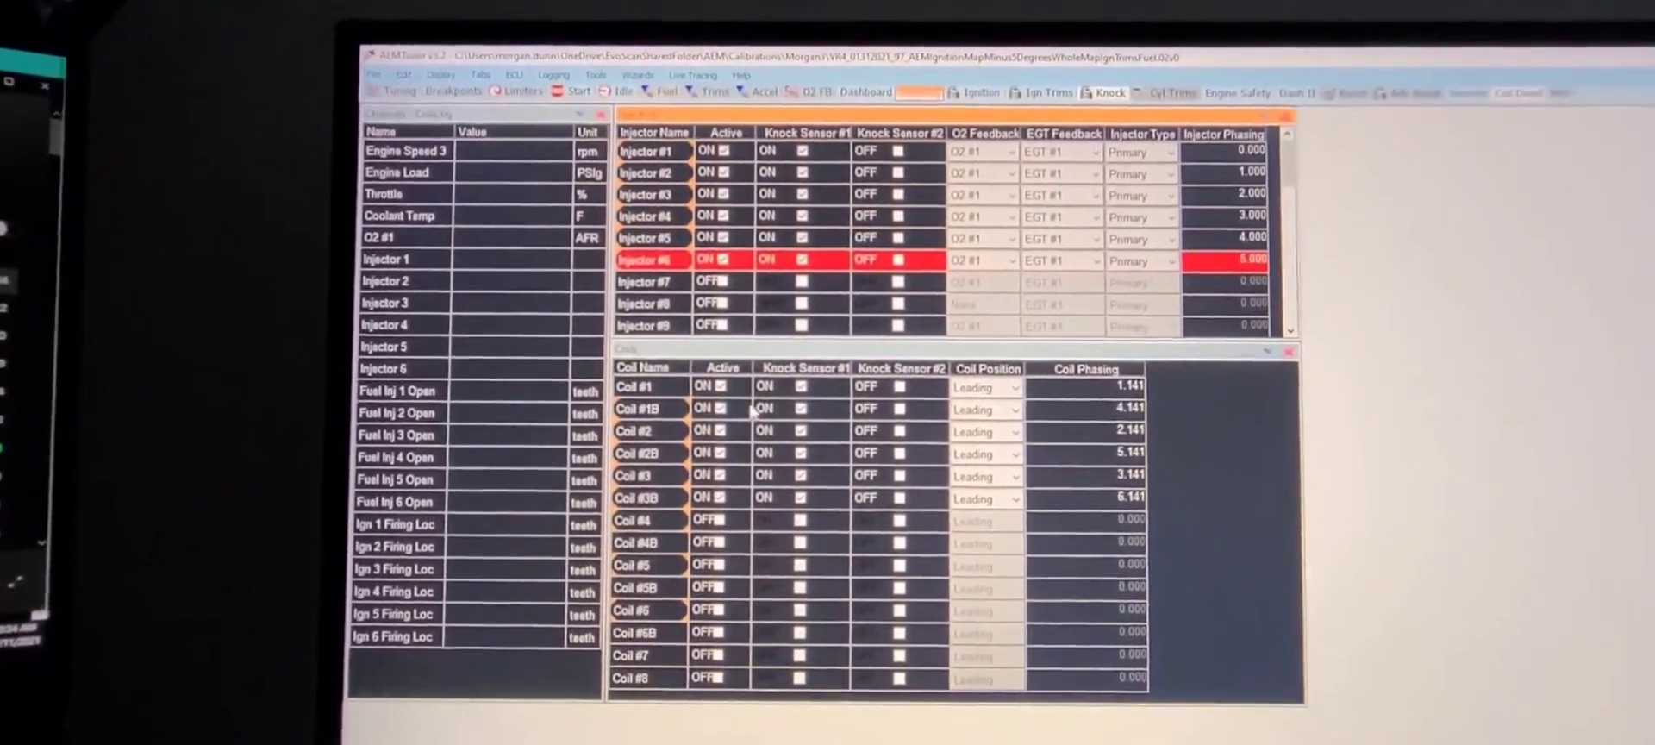
{"action": "scroll", "scroll_direction": "down", "scroll_amount": 3}
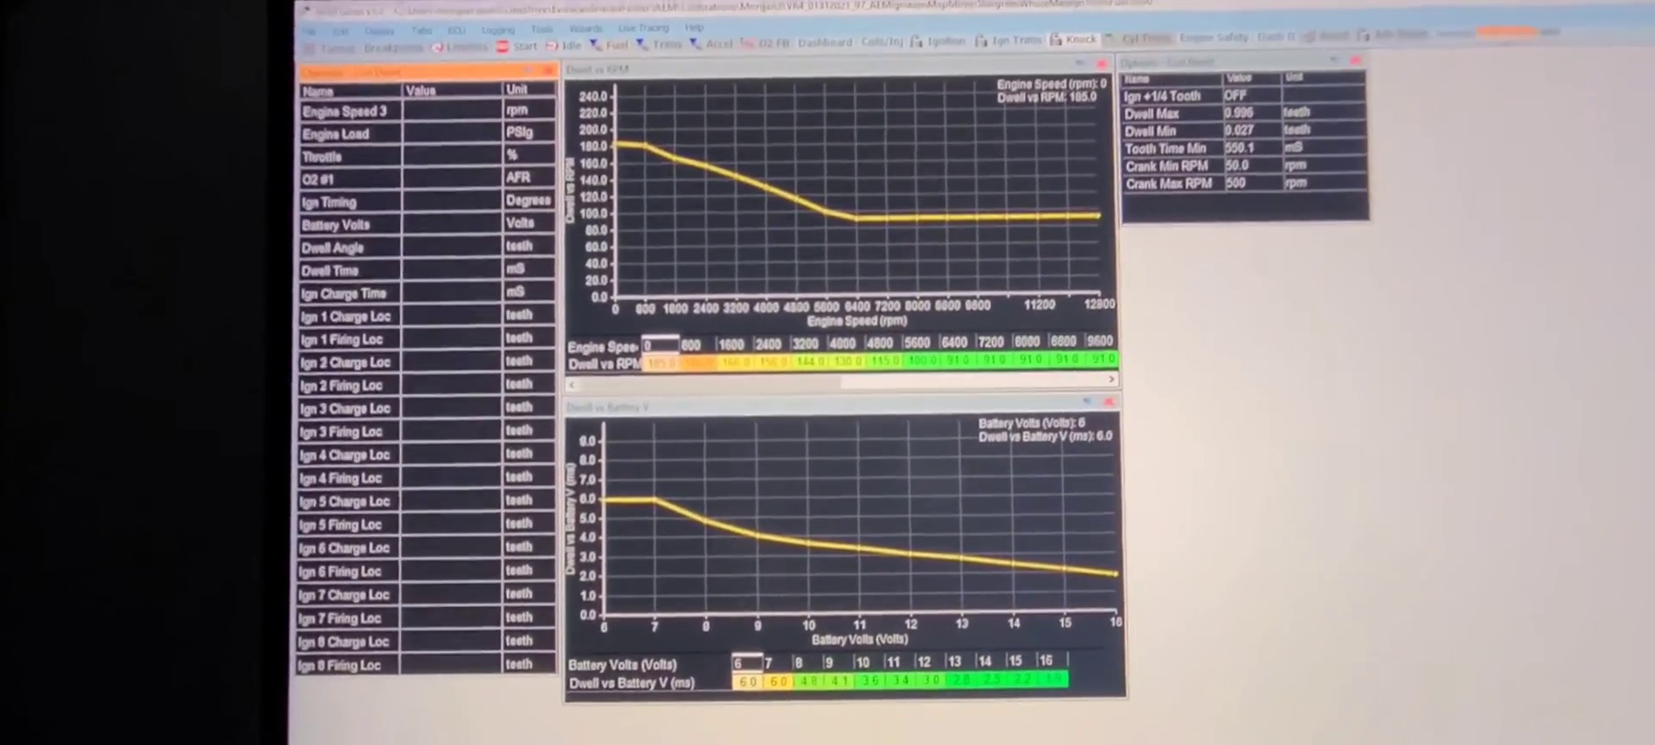
- Scroll through the Dwell vs RPM and Dwell vs Battery V tables
{"action": "scroll", "scroll_direction": "down", "scroll_amount": 3}
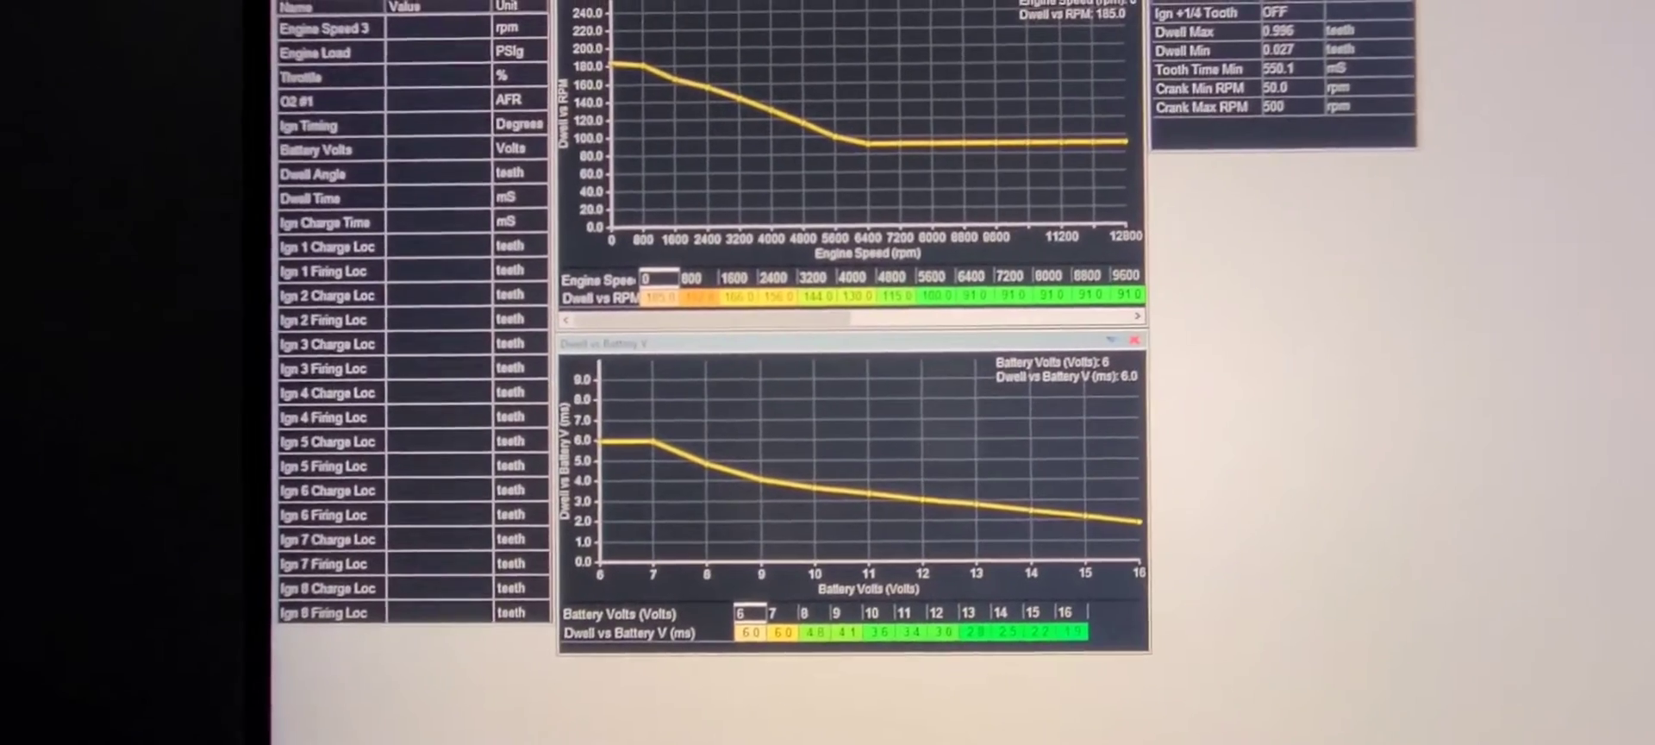